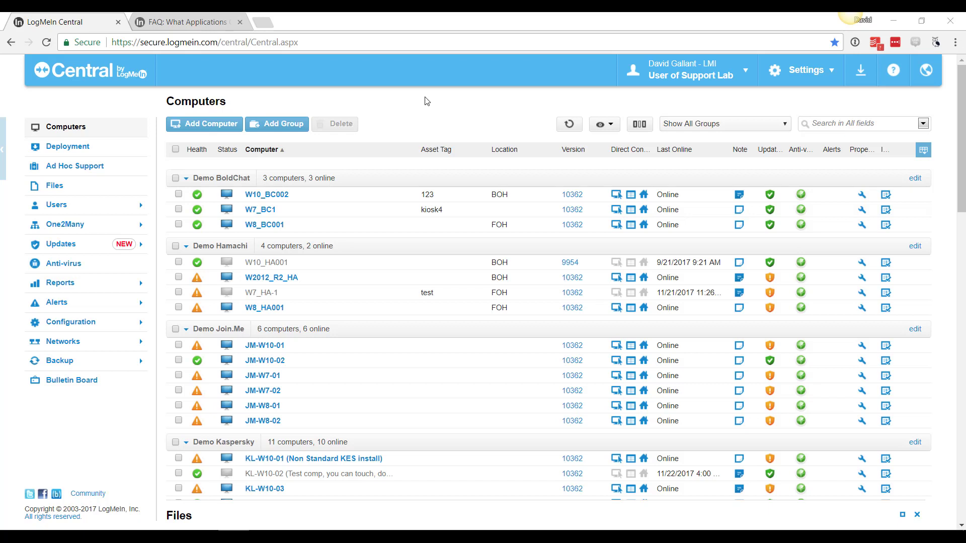
{"action": "mouse_move", "coordinate": [78, 247]}
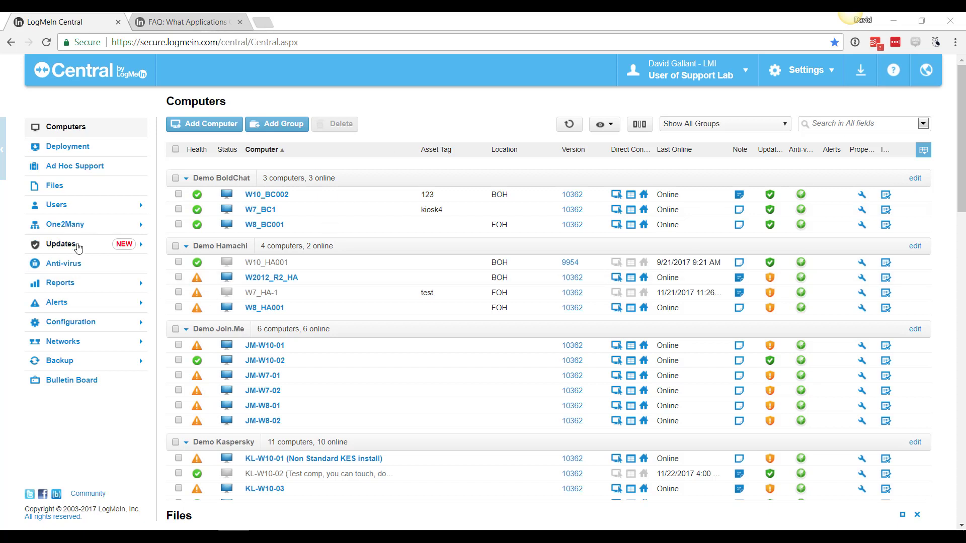
- Open the Updates › Applications page showing all 62 computers and their update settings
{"action": "left_click", "coordinate": [60, 244]}
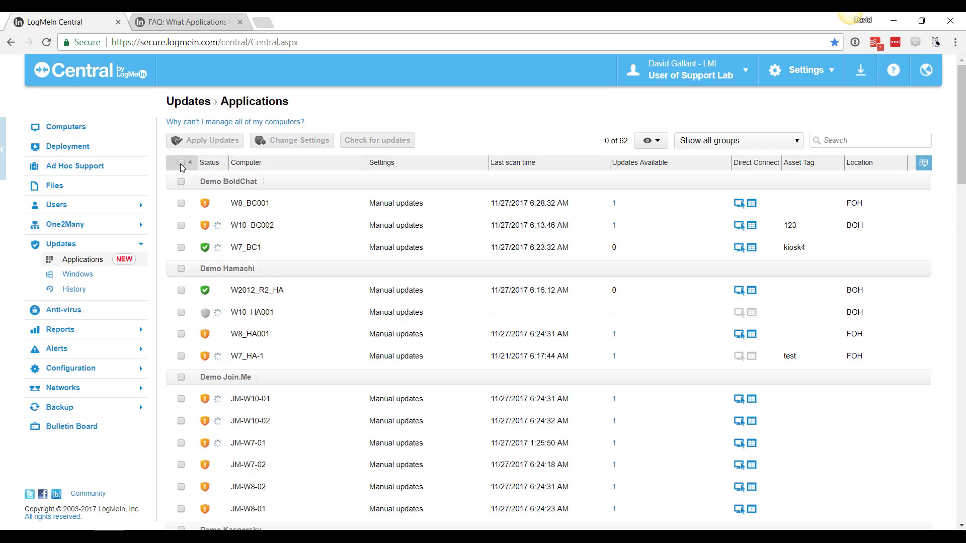
- Select all 62 computers and save Manual as their application update setting
{"action": "left_click", "coordinate": [181, 163]}
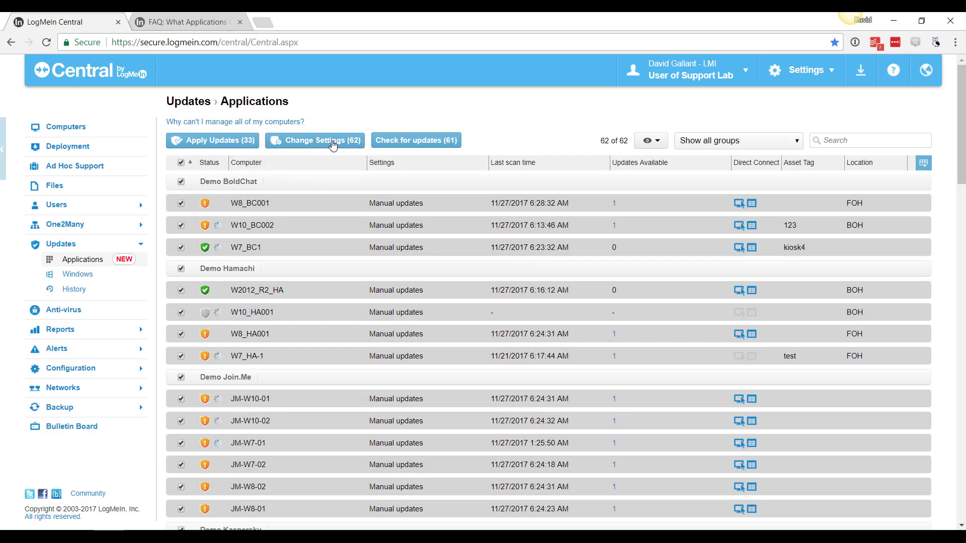
{"action": "left_click", "coordinate": [314, 139]}
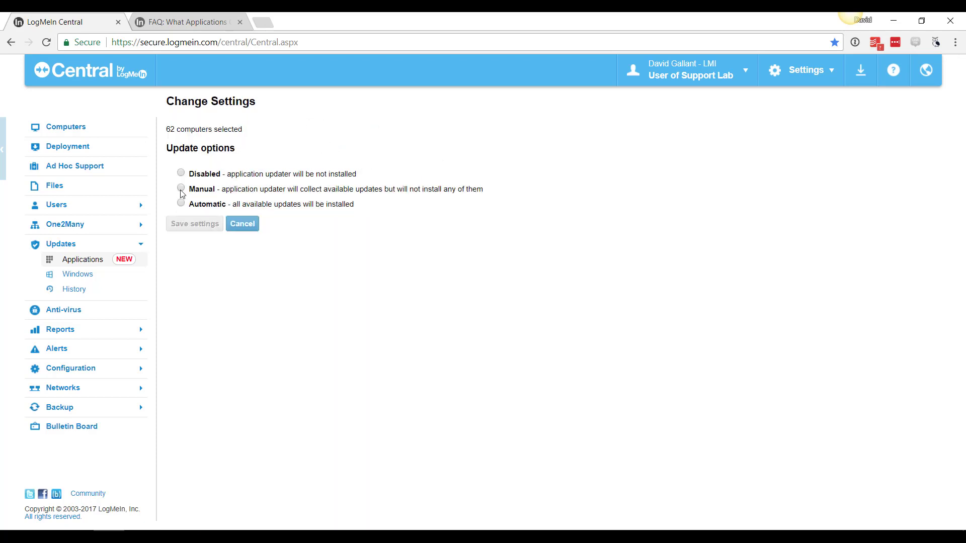
{"action": "left_click", "coordinate": [180, 188]}
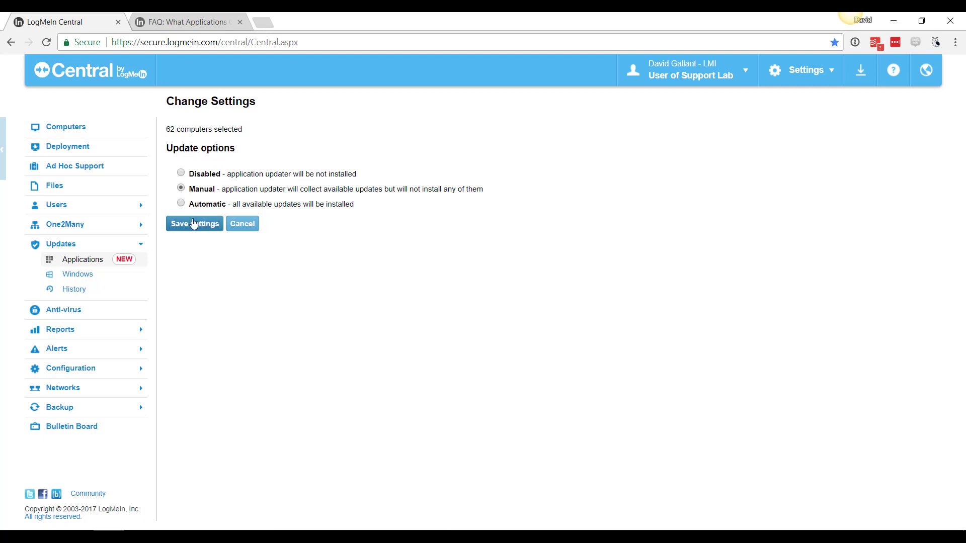
{"action": "left_click", "coordinate": [194, 223]}
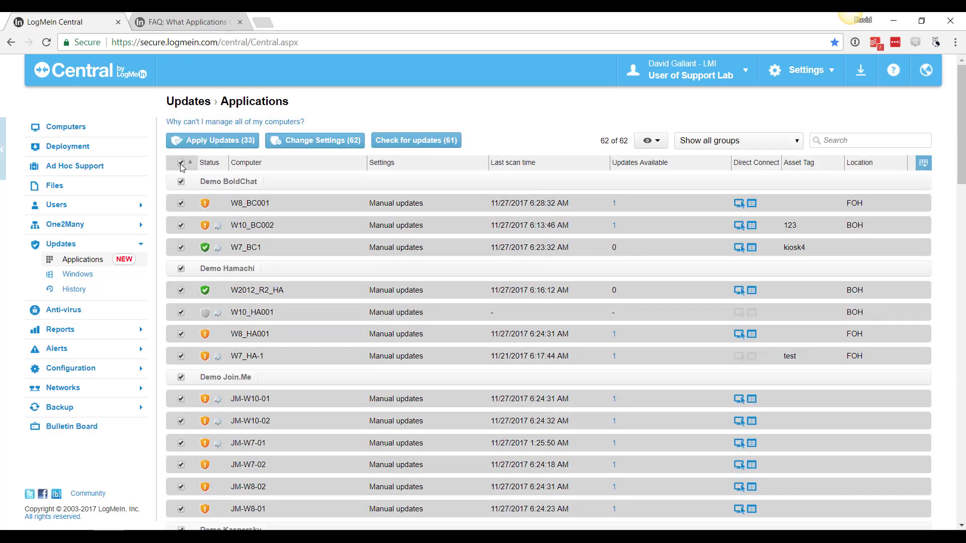
- Open the Apply Updates (33) list and sort it alphabetically by app name
{"action": "left_click", "coordinate": [212, 140]}
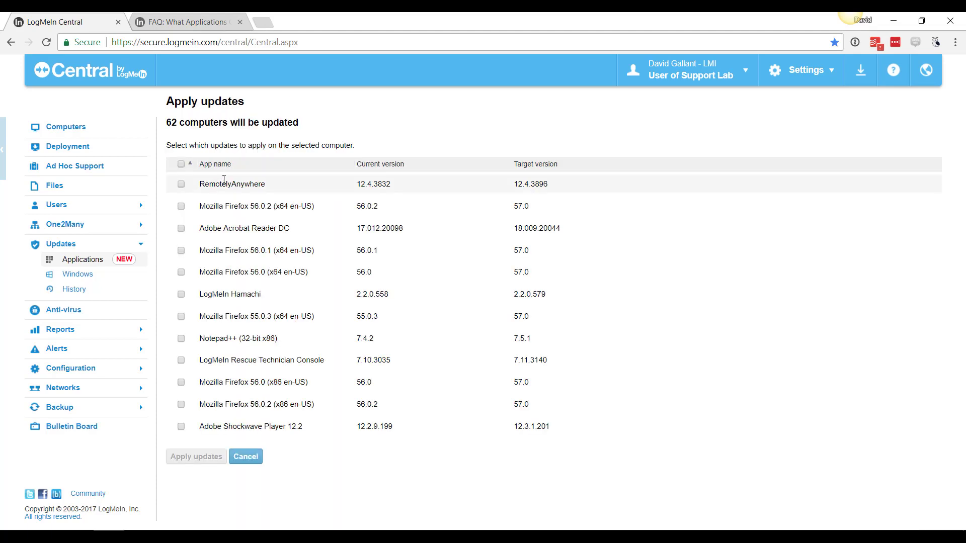
{"action": "left_click", "coordinate": [215, 164]}
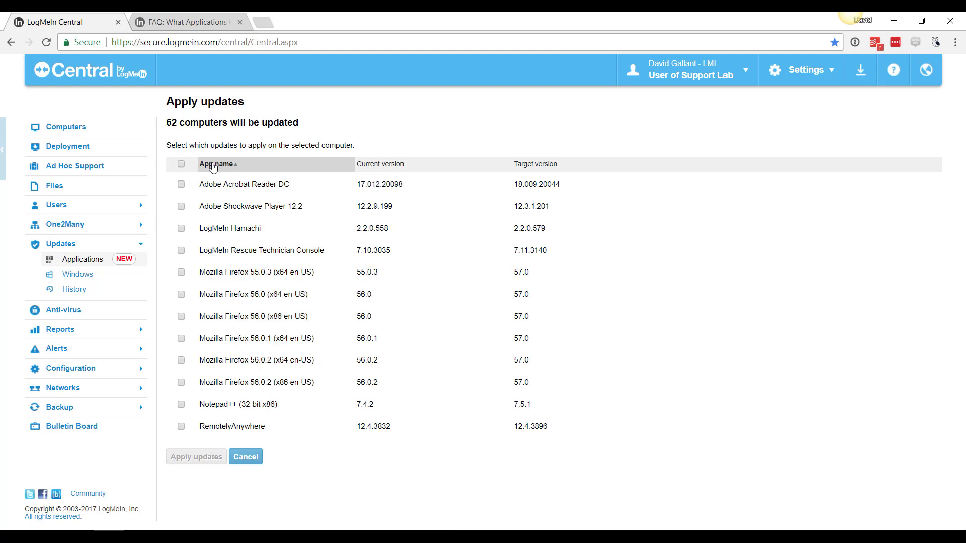
{"action": "mouse_move", "coordinate": [231, 274]}
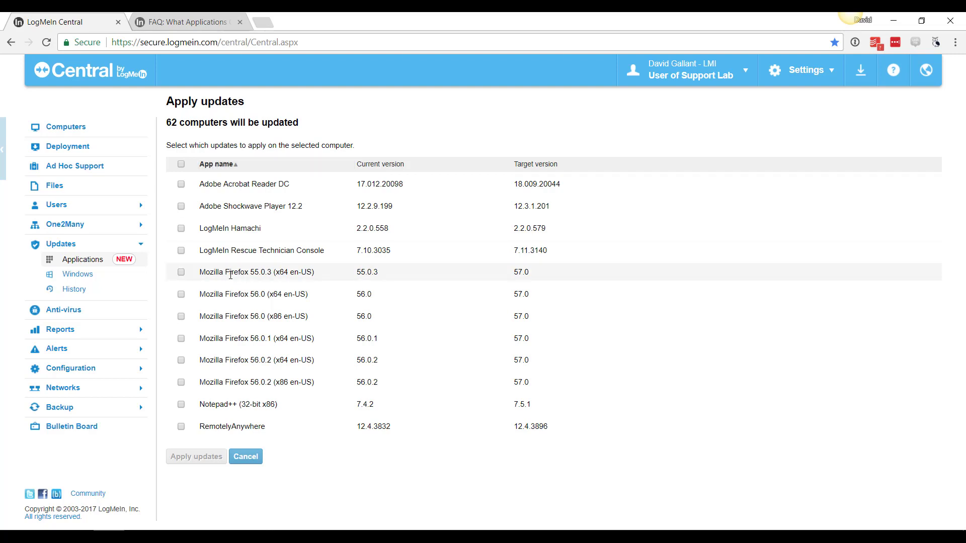
{"action": "mouse_move", "coordinate": [525, 381]}
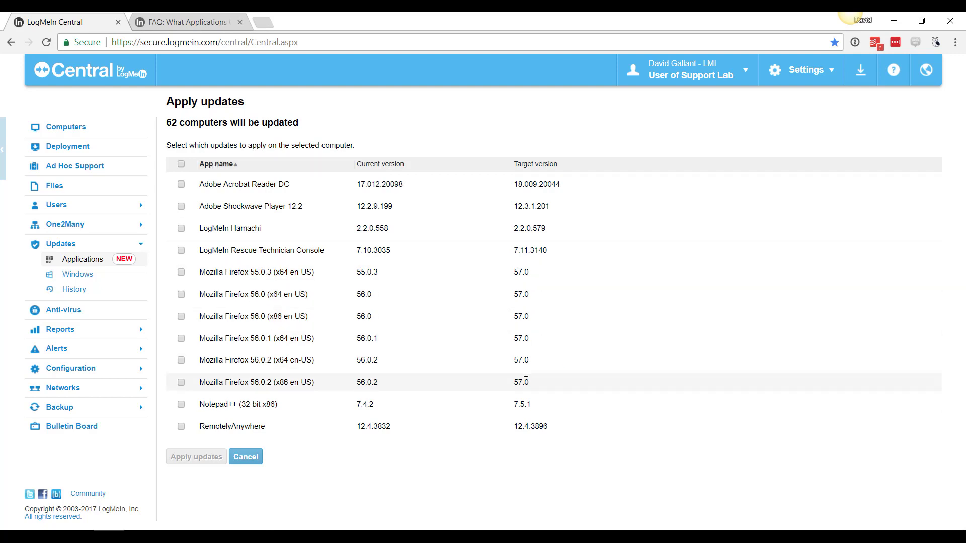
{"action": "mouse_move", "coordinate": [645, 378]}
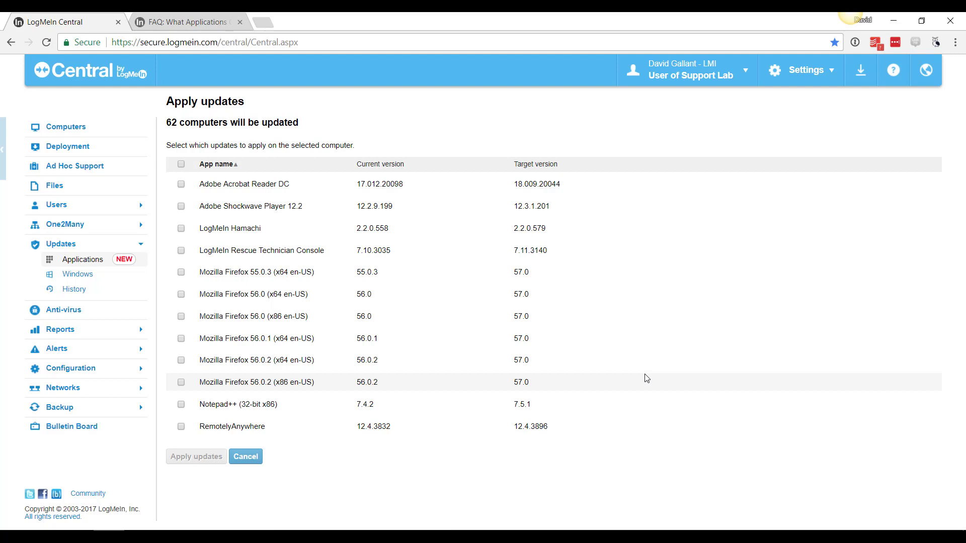
{"action": "mouse_move", "coordinate": [608, 330]}
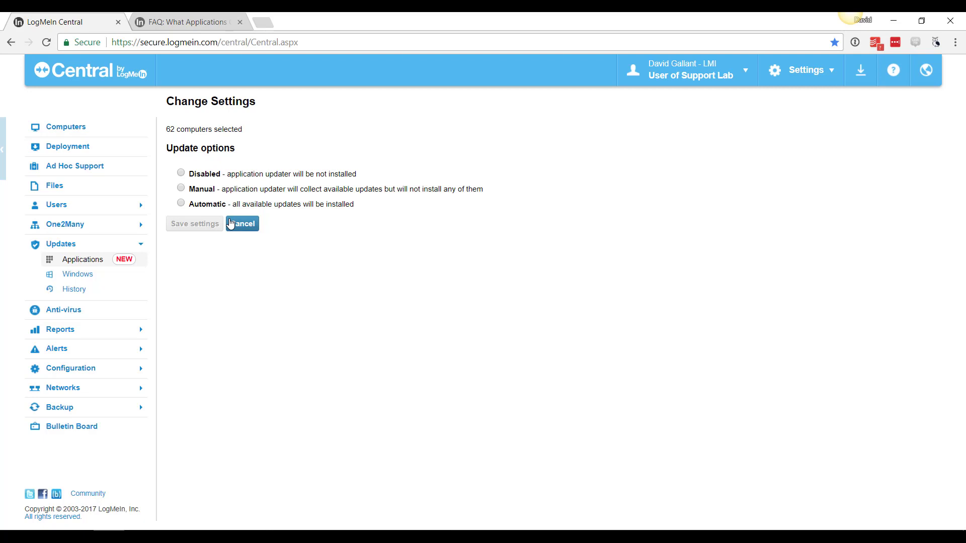
{"action": "mouse_move", "coordinate": [248, 239]}
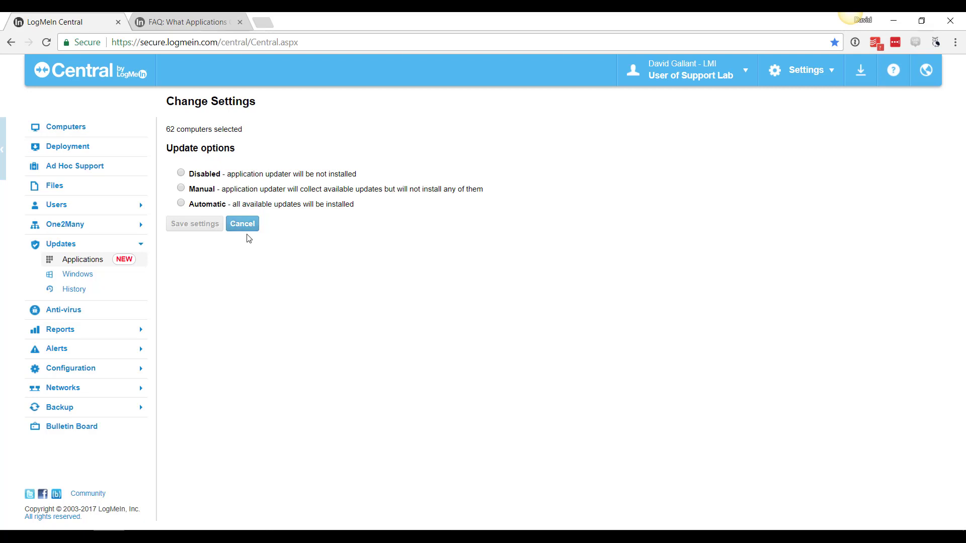
{"action": "mouse_move", "coordinate": [242, 223]}
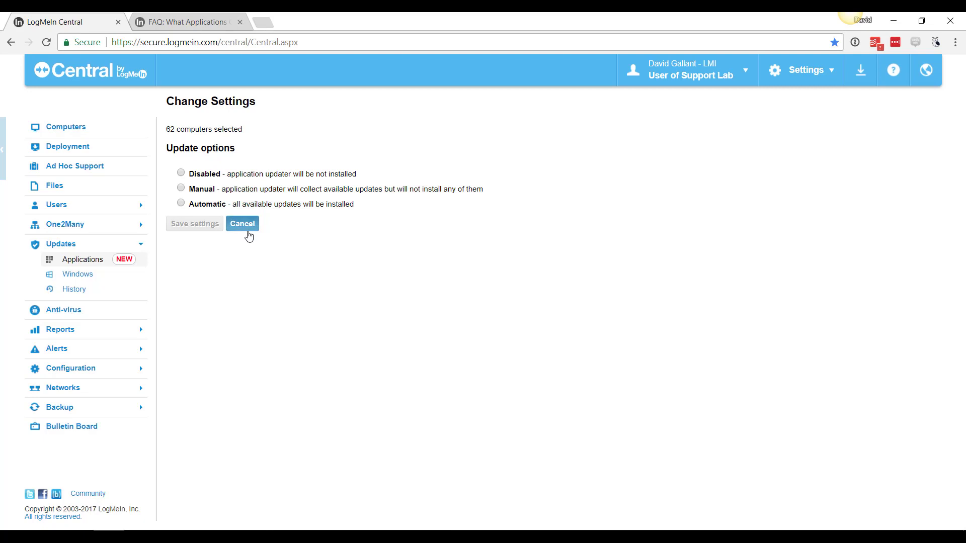
- Cancel the update options, browse the FAQ's supported applications list, then return to Central's Applications page
{"action": "left_click", "coordinate": [185, 23]}
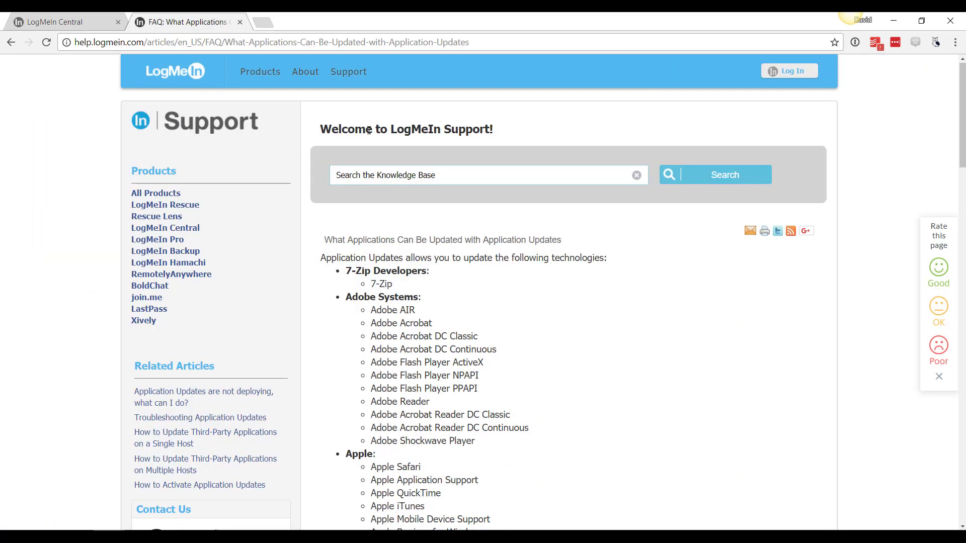
{"action": "scroll", "scroll_direction": "down", "scroll_amount": 3}
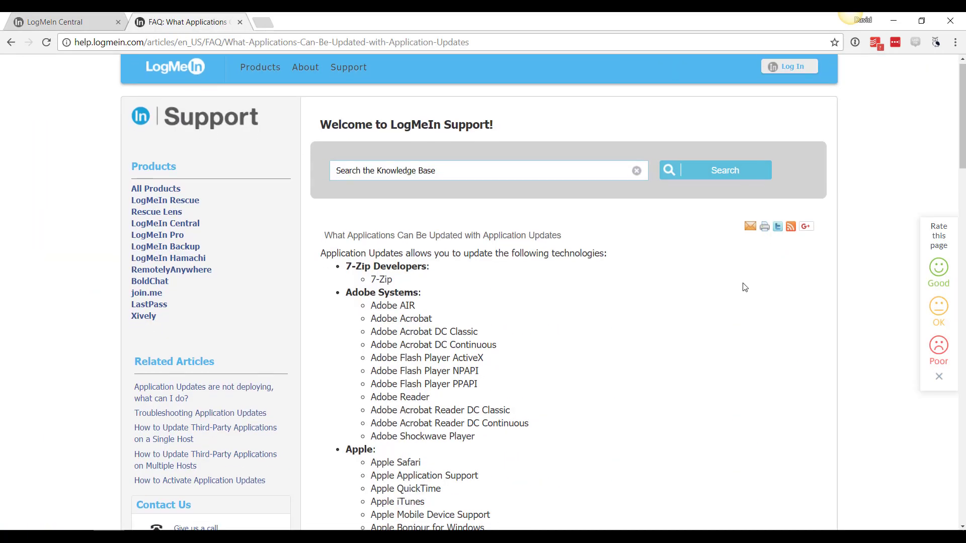
{"action": "scroll", "scroll_direction": "down", "scroll_amount": 3}
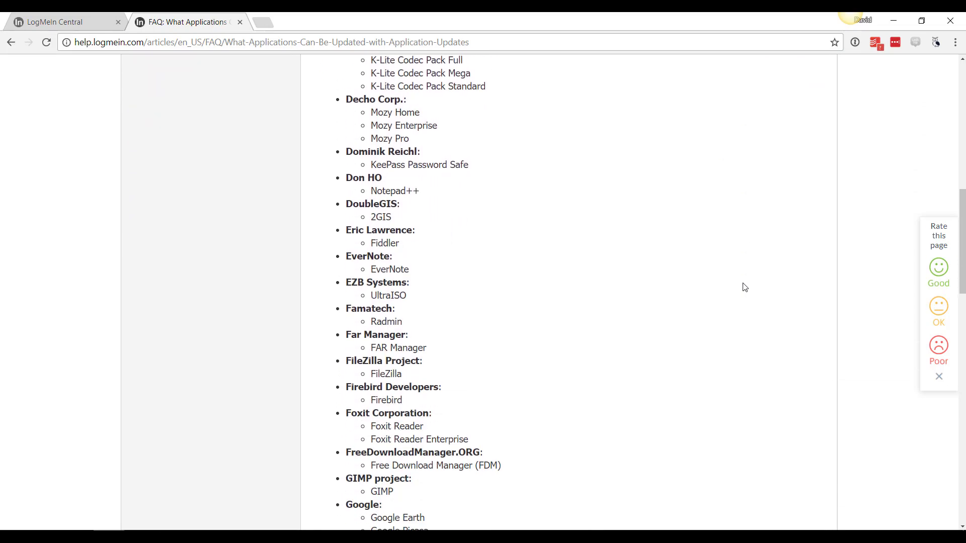
{"action": "scroll", "scroll_direction": "down", "scroll_amount": 3}
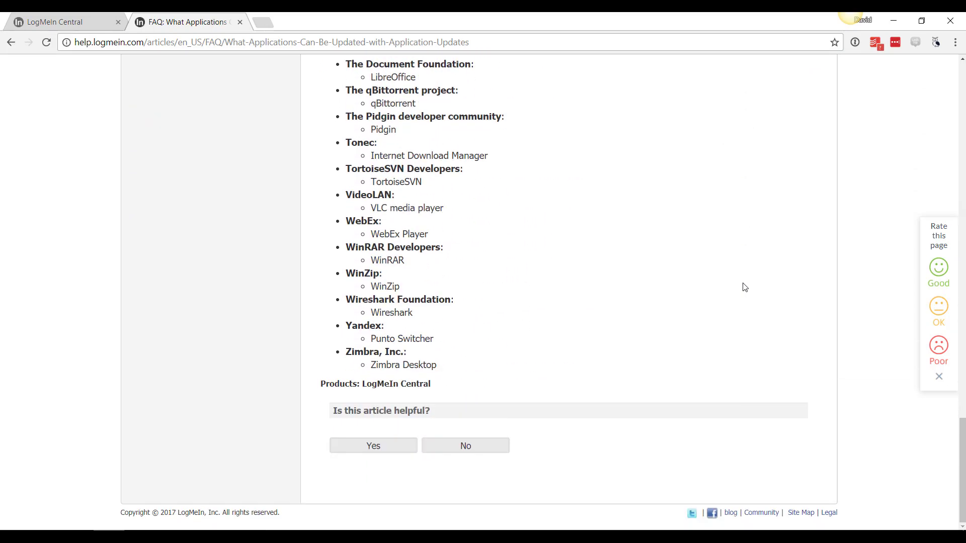
{"action": "scroll", "scroll_direction": "up", "scroll_amount": 3}
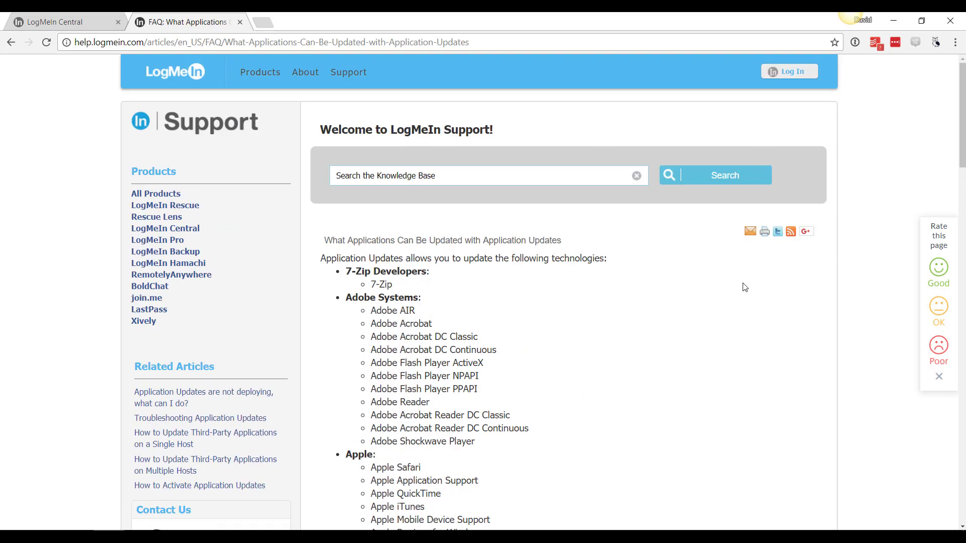
{"action": "left_click", "coordinate": [62, 22]}
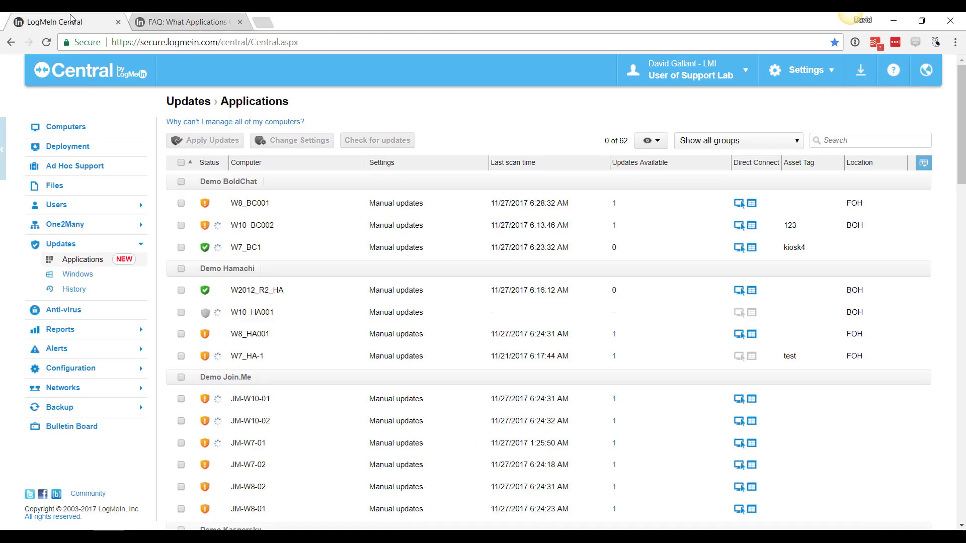